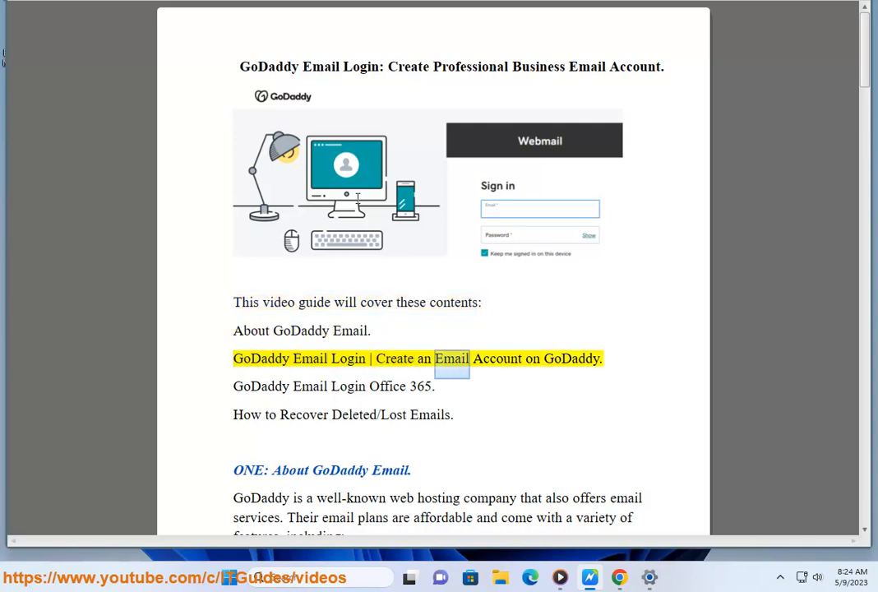
double_click(309, 387)
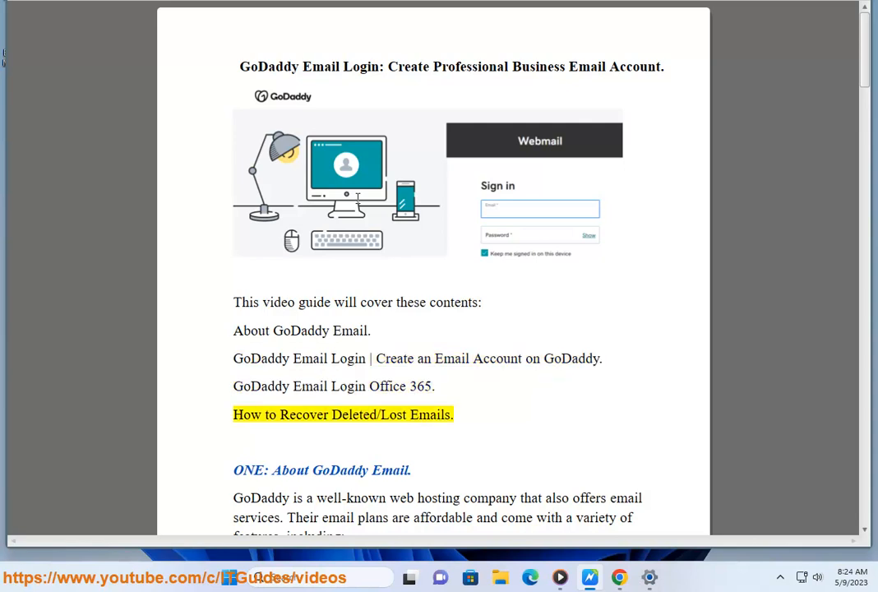
double_click(430, 415)
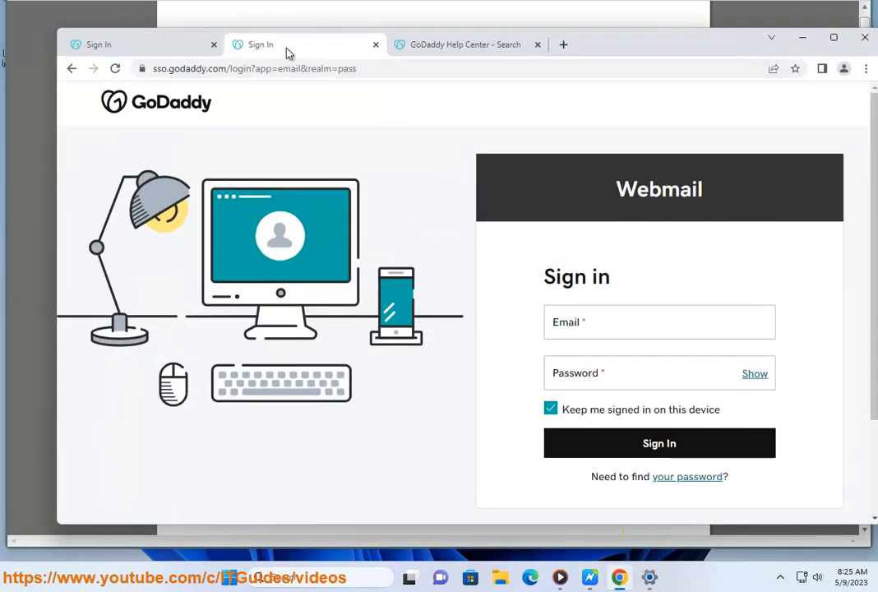
scroll("down", 3)
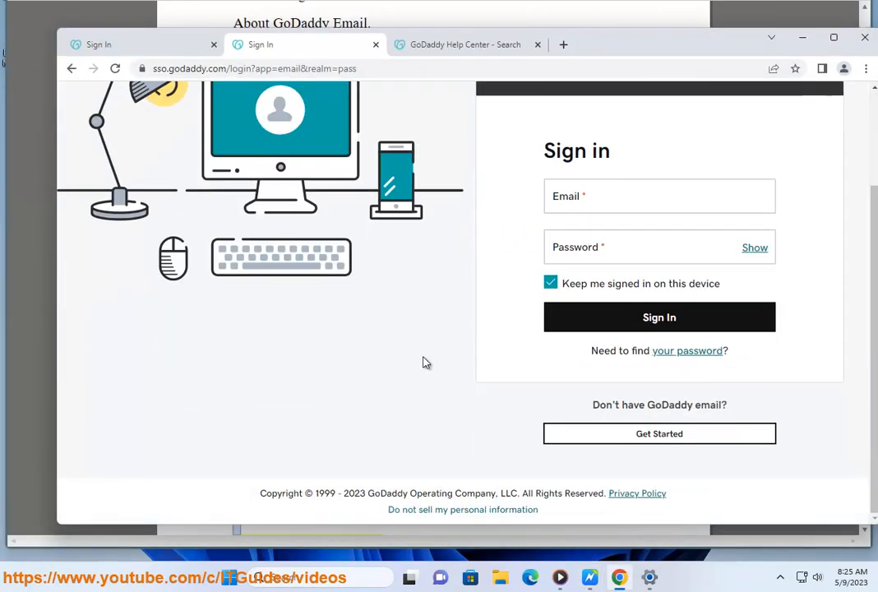
left_click(658, 247)
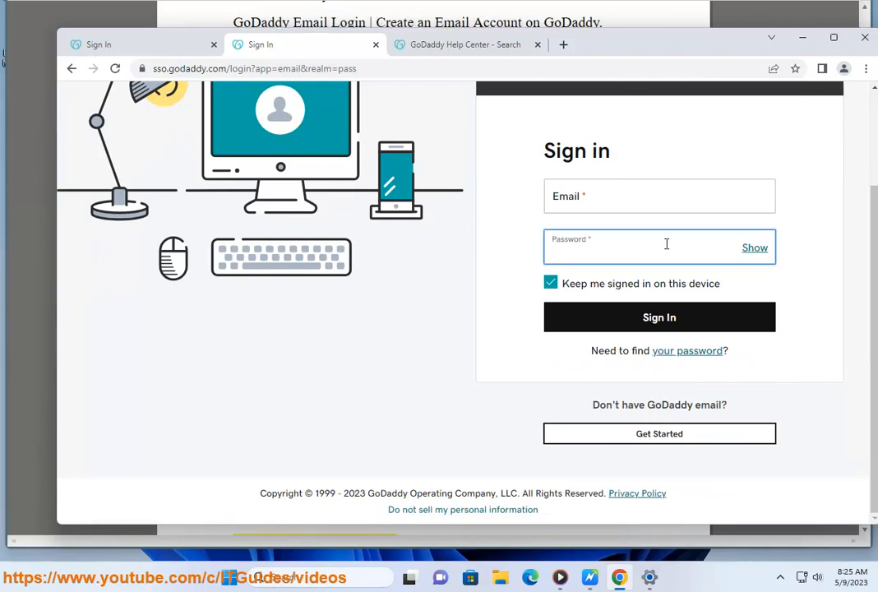
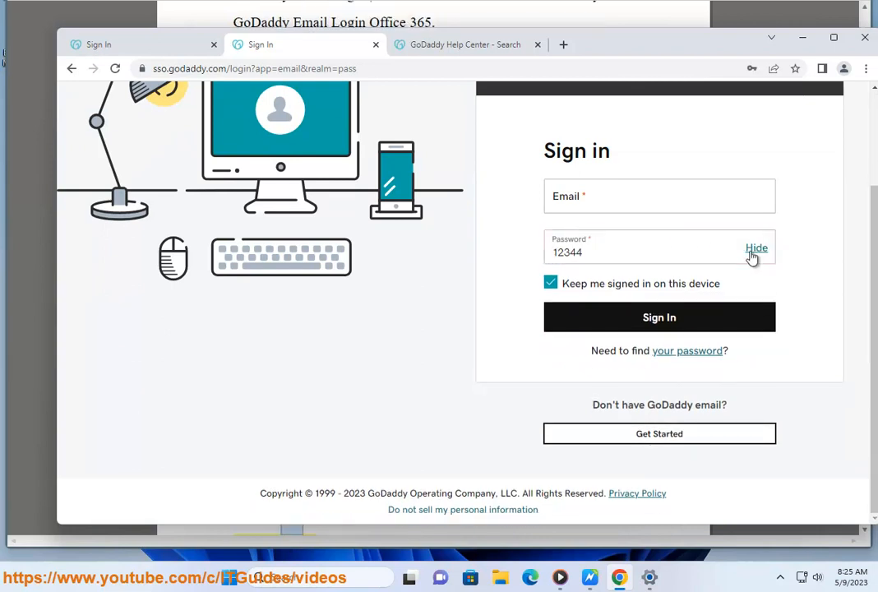
left_click(756, 247)
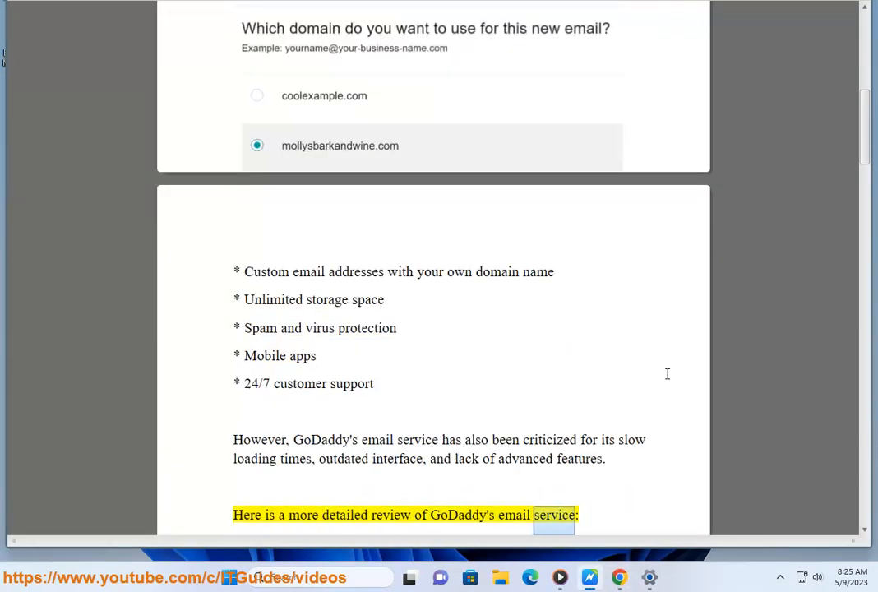
scroll("down", 3)
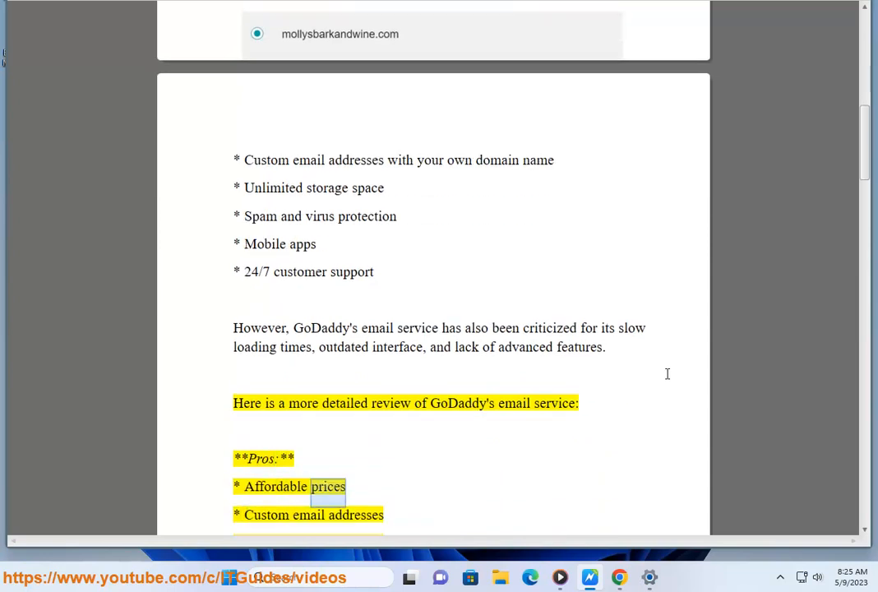
scroll("down", 3)
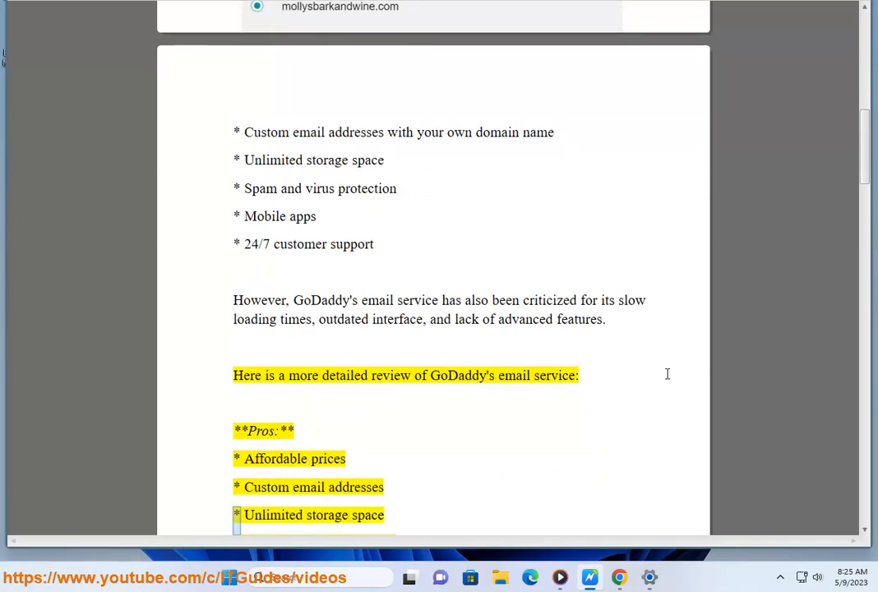
scroll("down", 3)
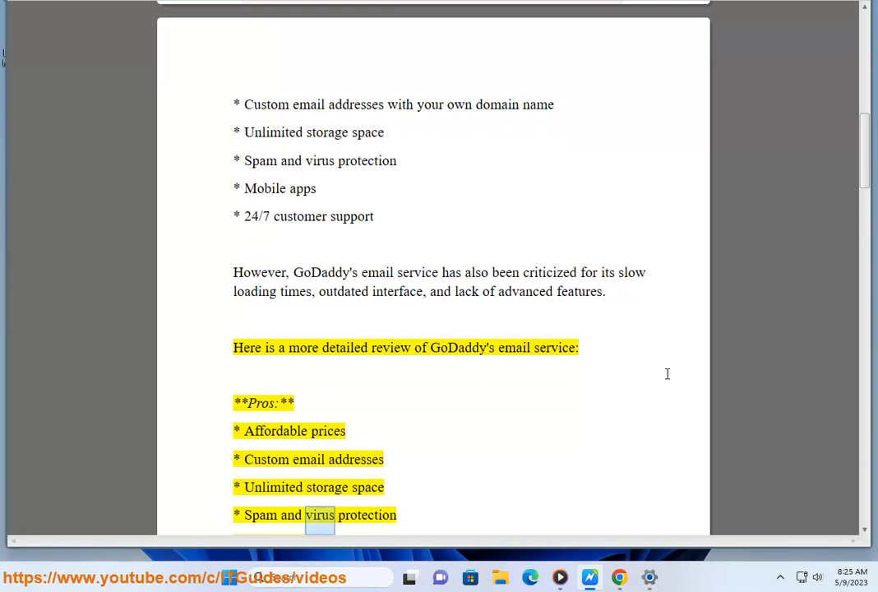
scroll("down", 3)
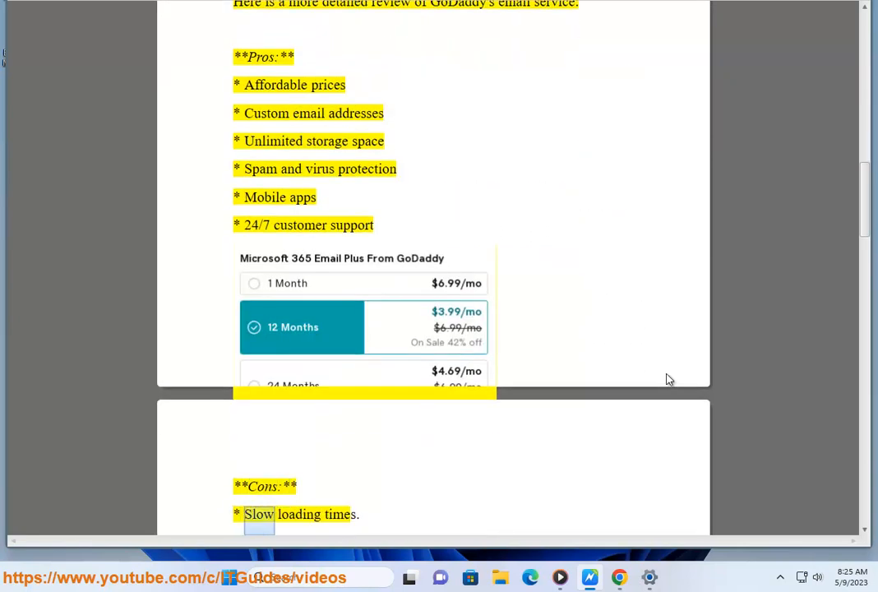
scroll("down", 3)
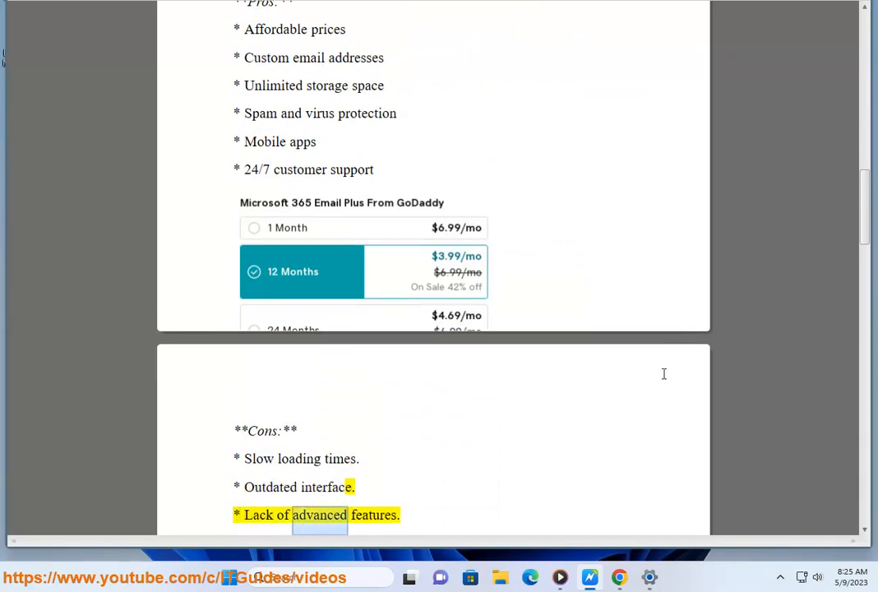
scroll("down", 3)
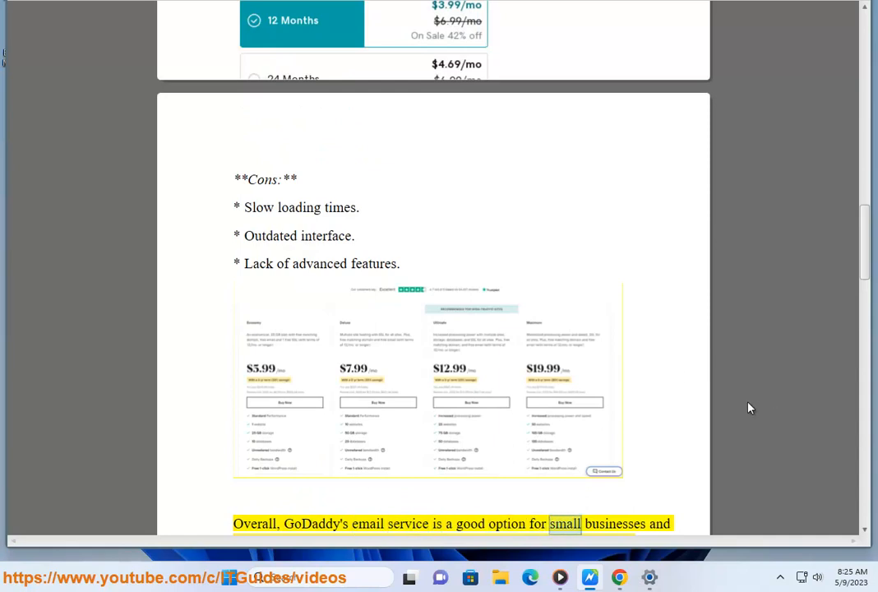
scroll("down", 3)
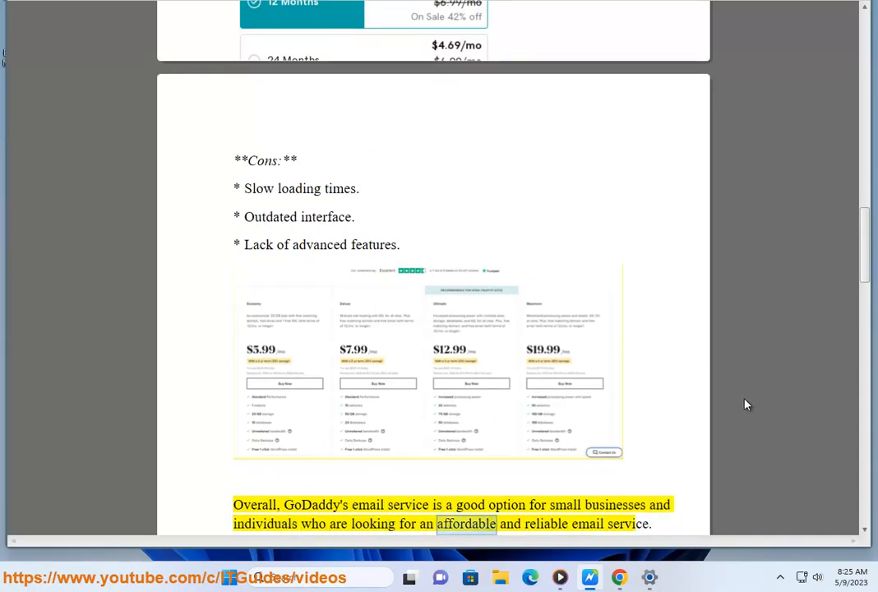
scroll("down", 3)
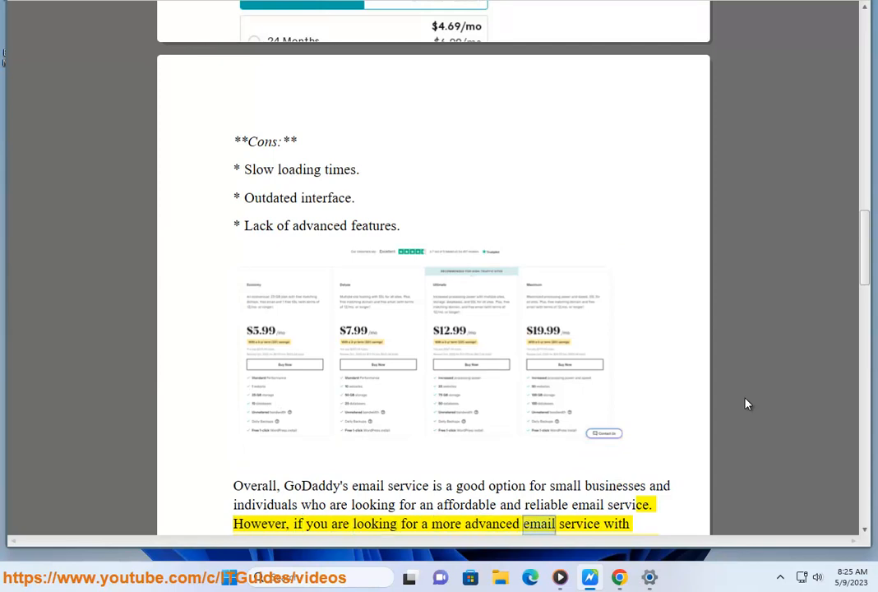
scroll("down", 3)
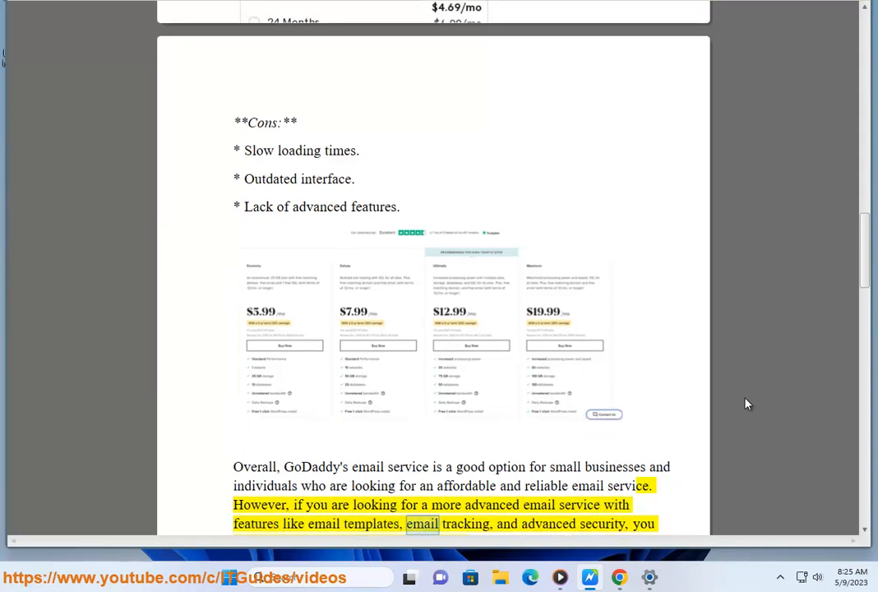
double_click(602, 524)
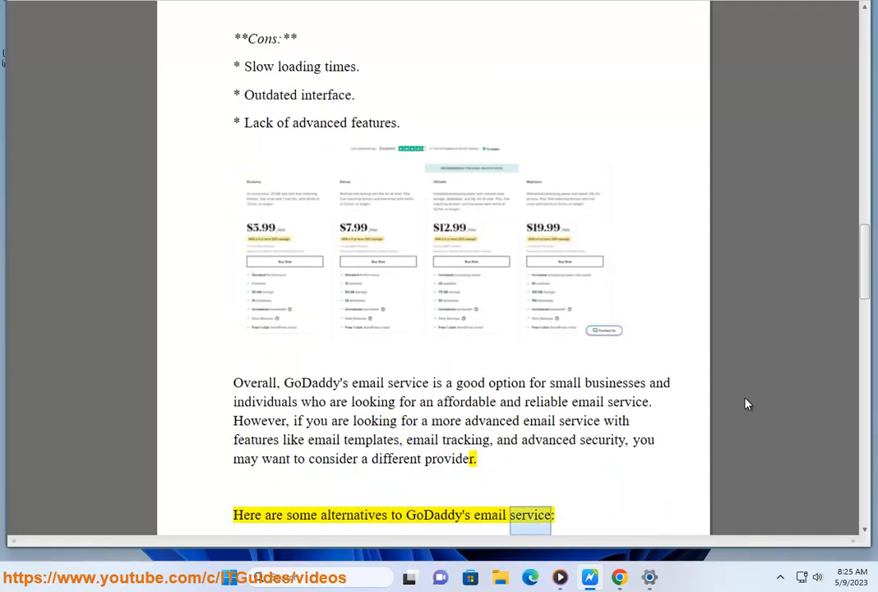
scroll("down", 3)
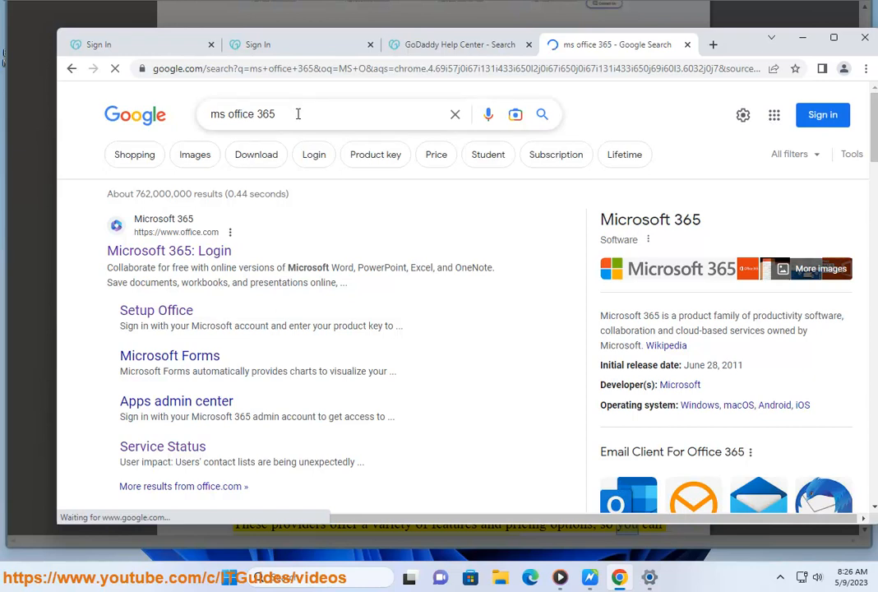
Search 'ms office 365 MAIL' and scroll toward the sso.godaddy.com Microsoft 365 login result.
type("MAIL")
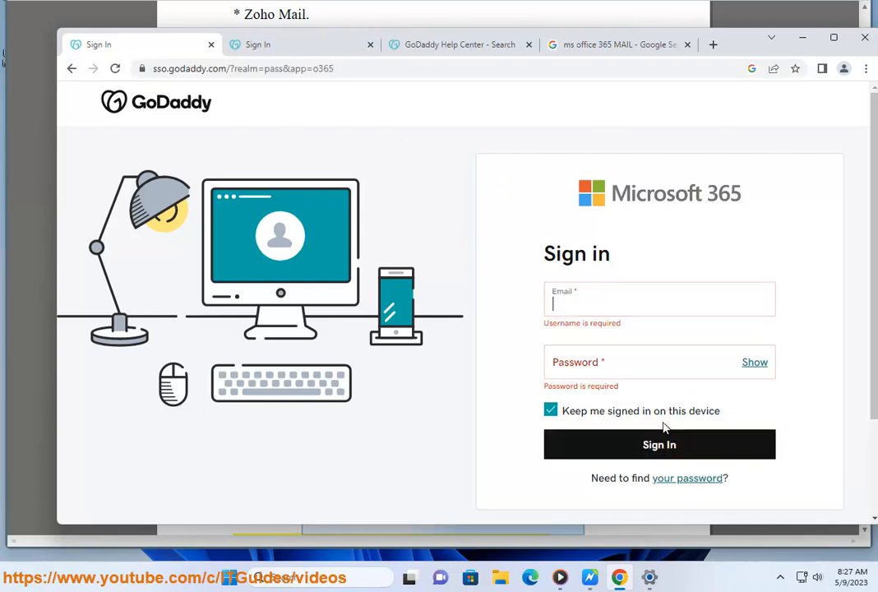
scroll("down", 3)
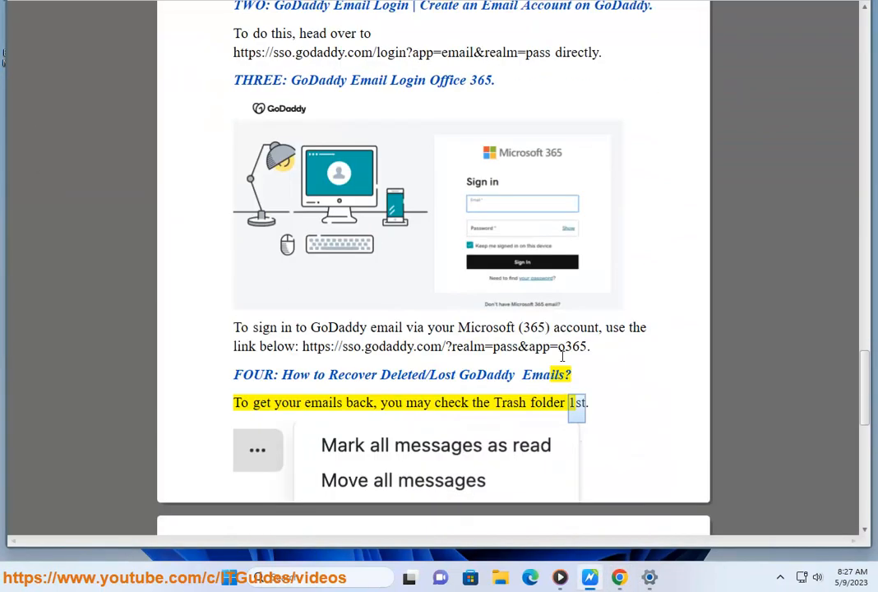
scroll("down", 3)
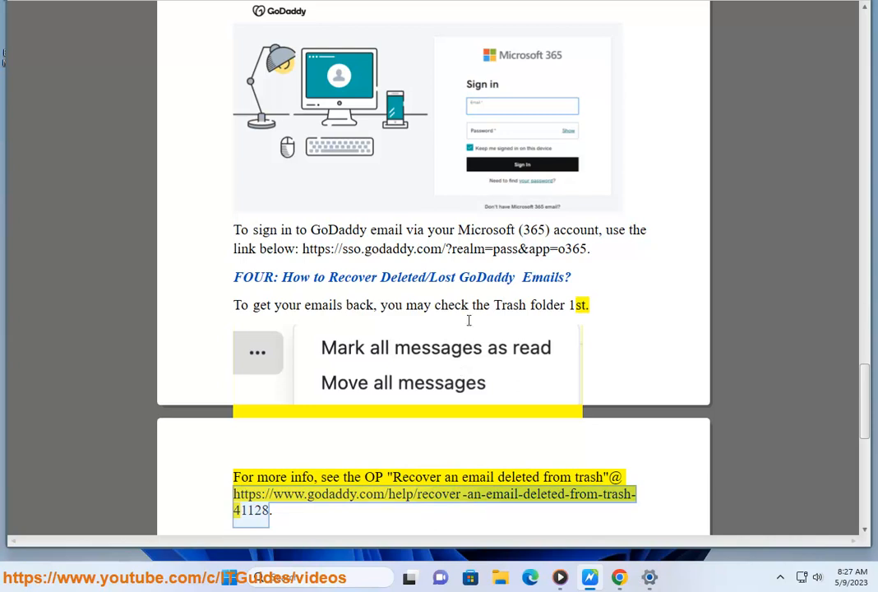
mouse_move(513, 328)
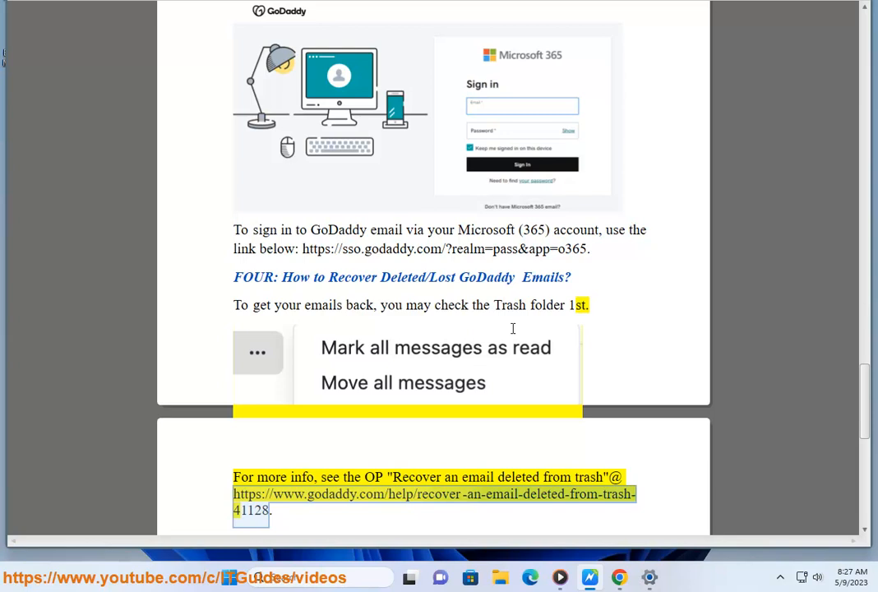